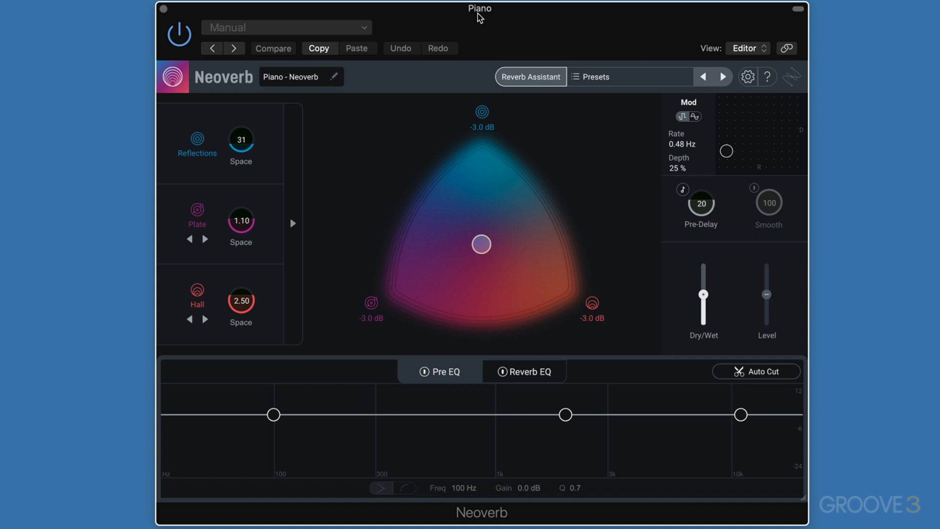
Launch the Reverb Assistant and settle its Style slider midway between Realistic and Dramatic.
click(273, 49)
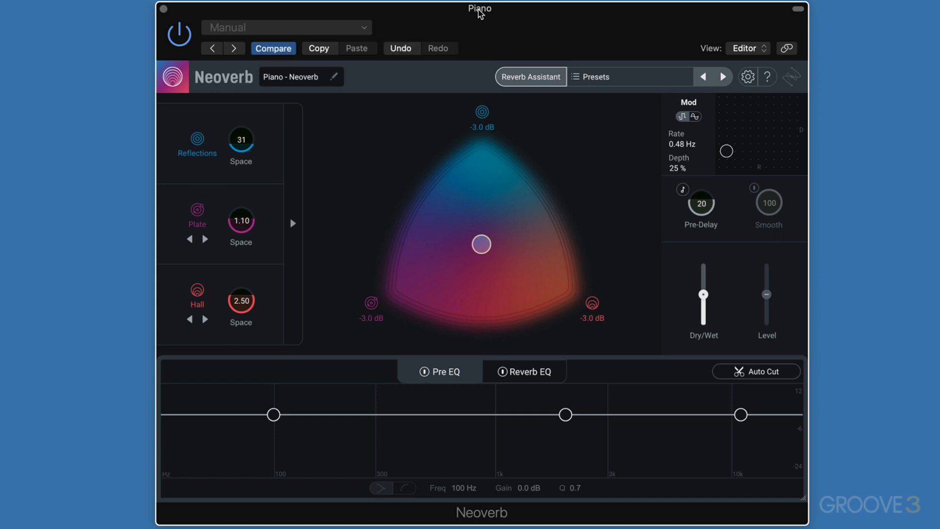
mouse_move(530, 77)
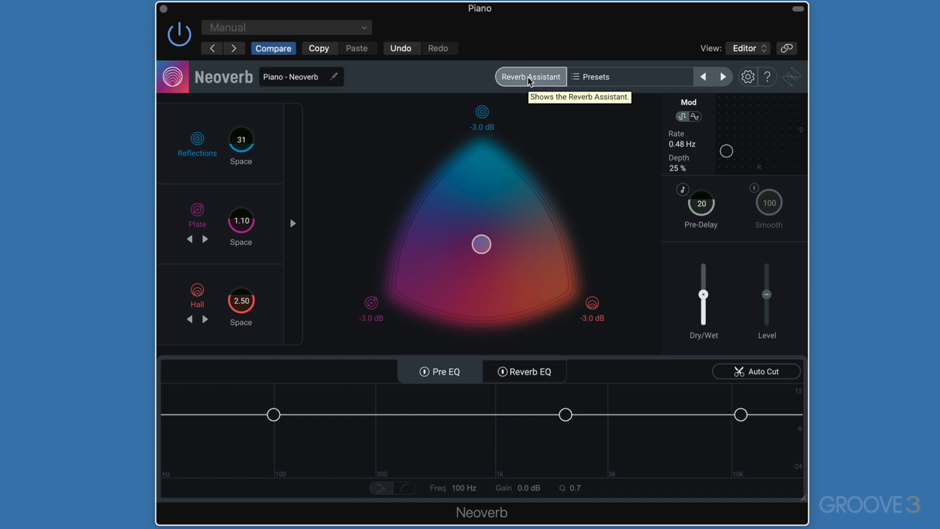
click(530, 77)
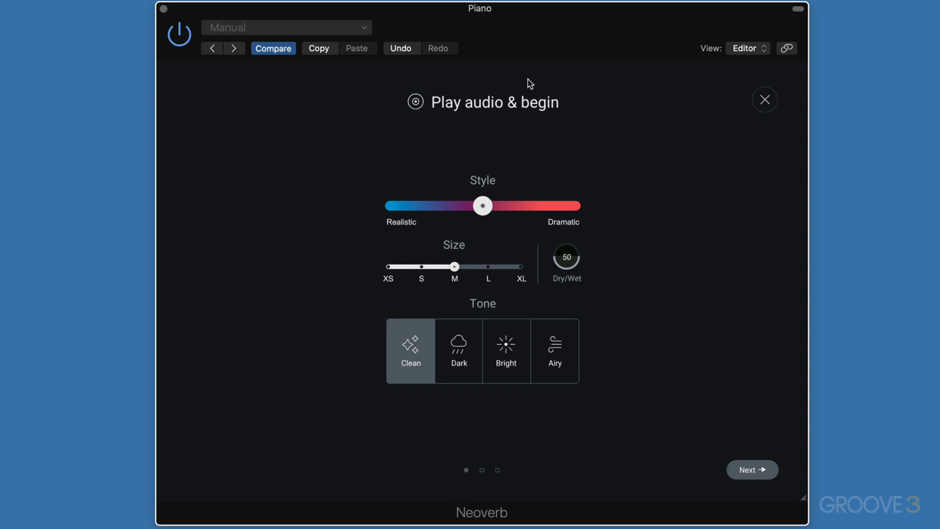
mouse_move(524, 86)
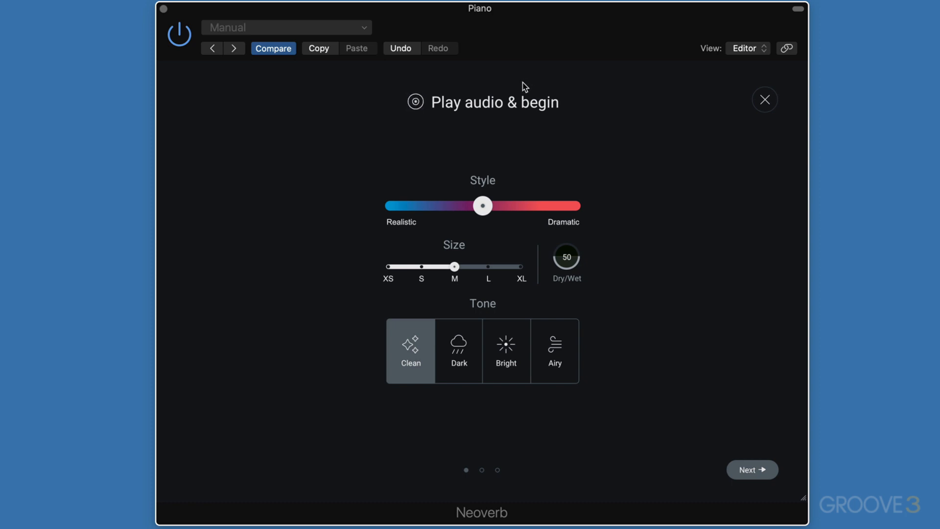
mouse_move(497, 113)
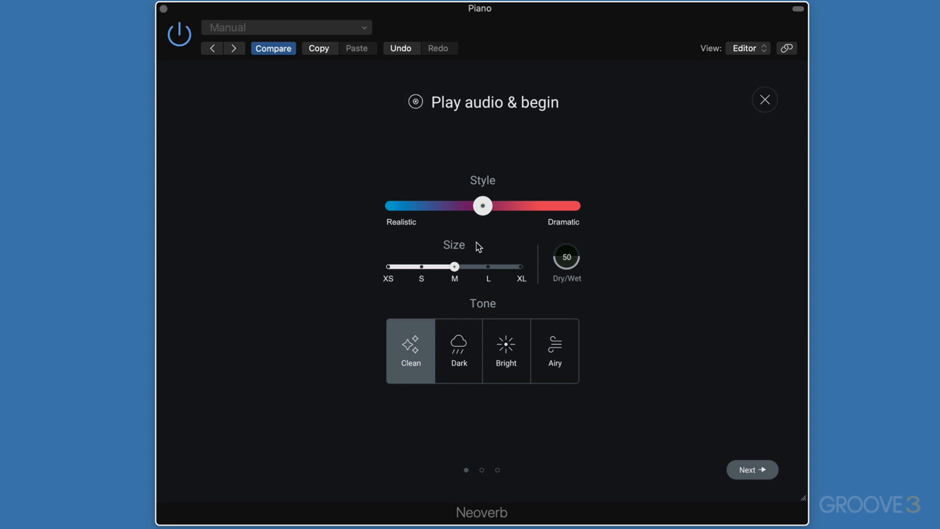
mouse_move(482, 238)
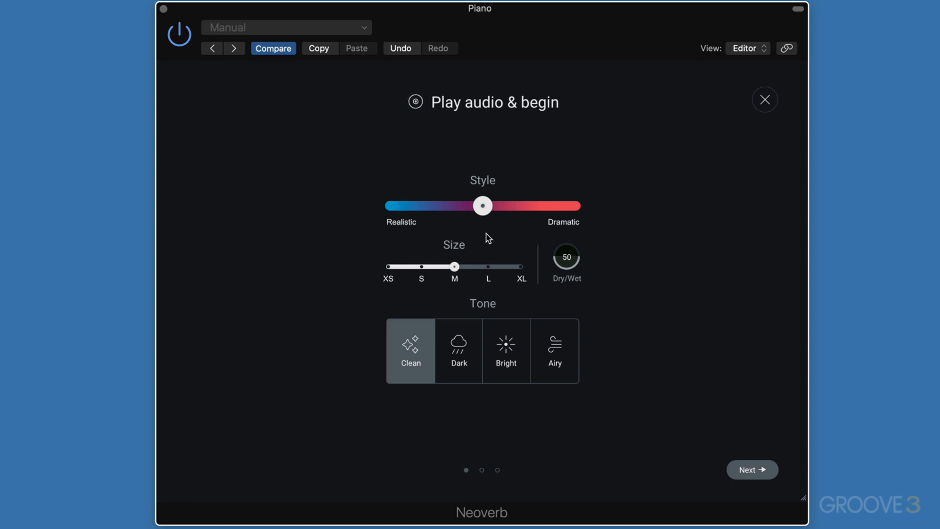
drag(483, 205, 425, 205)
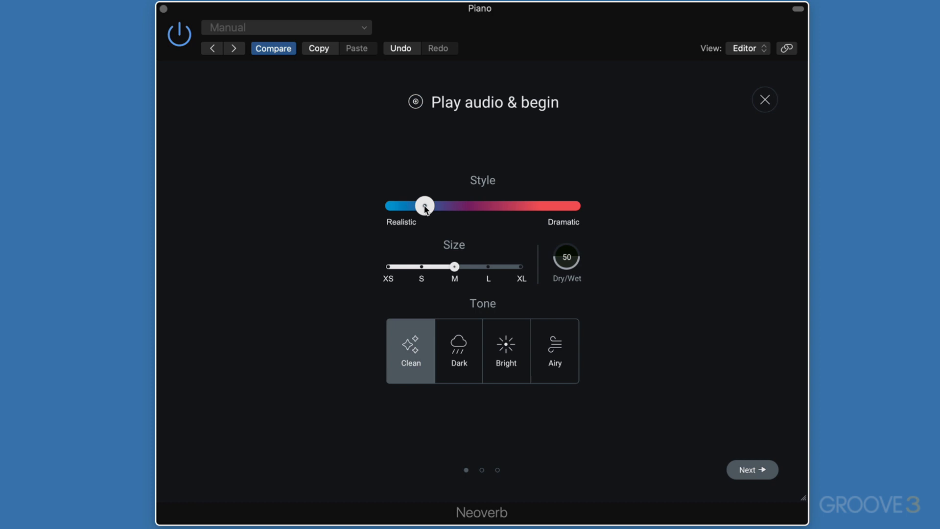
drag(425, 205, 482, 205)
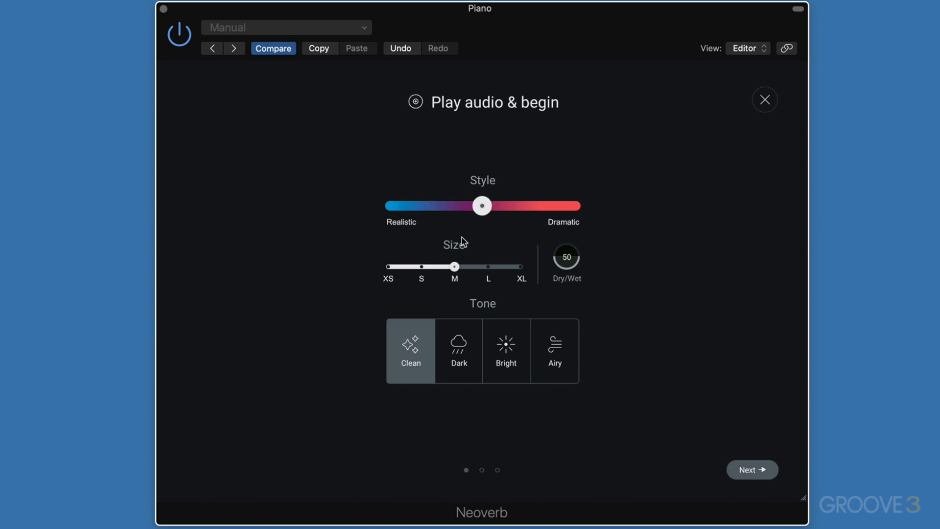
drag(482, 206, 526, 206)
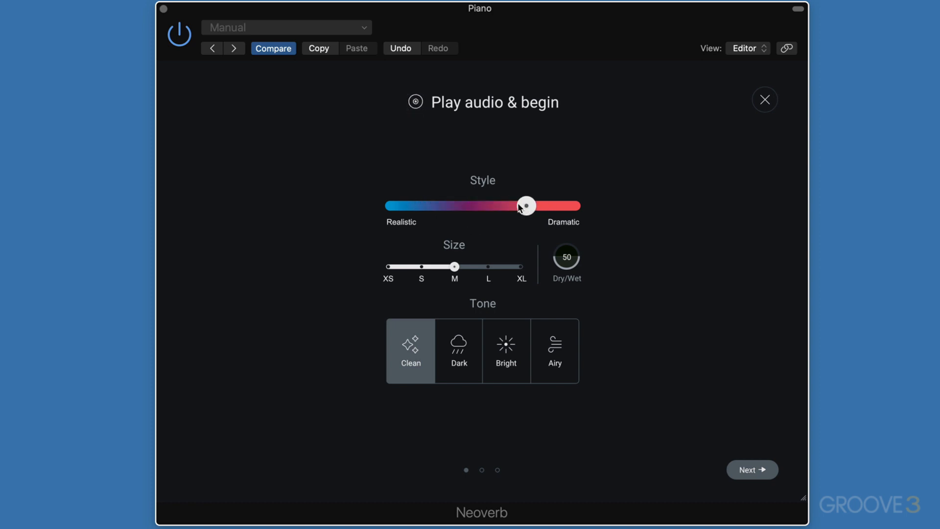
drag(526, 205, 474, 206)
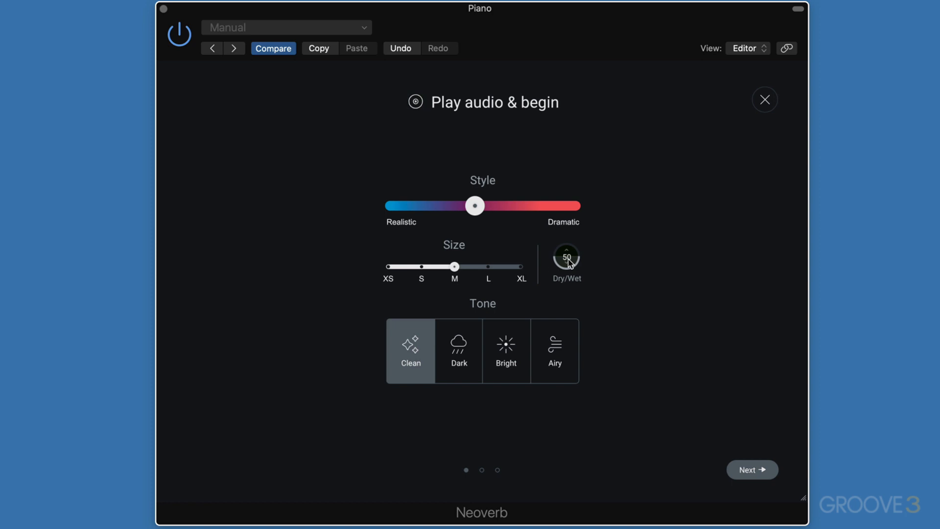
mouse_move(539, 268)
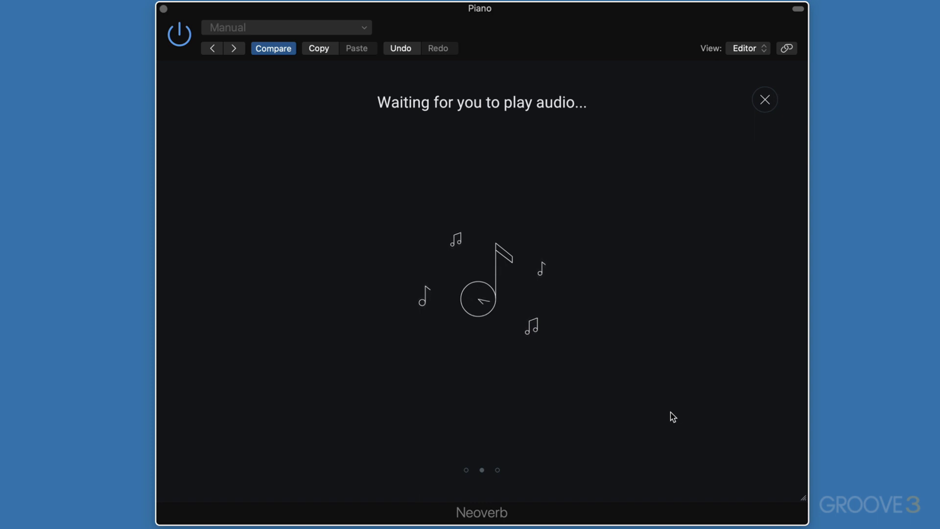
mouse_move(680, 147)
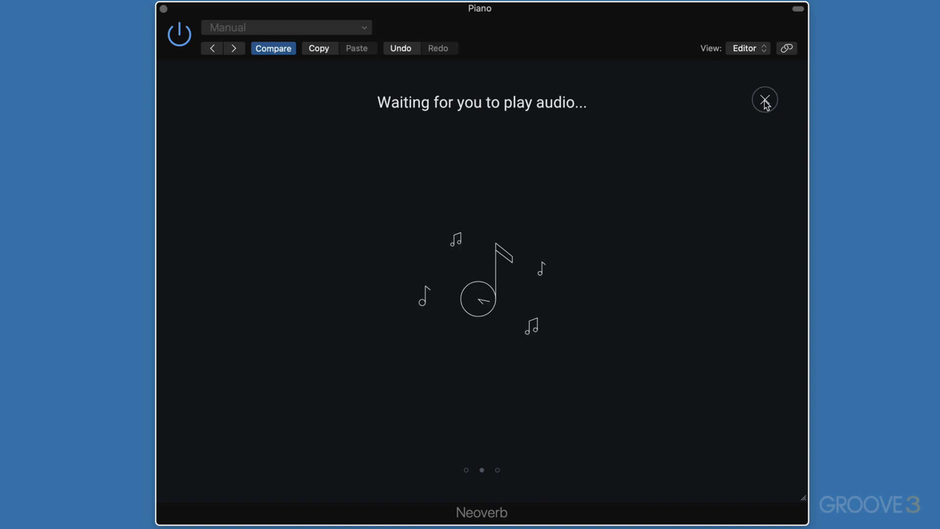
Close the Reverb Assistant and bring up the preset categories list.
click(765, 100)
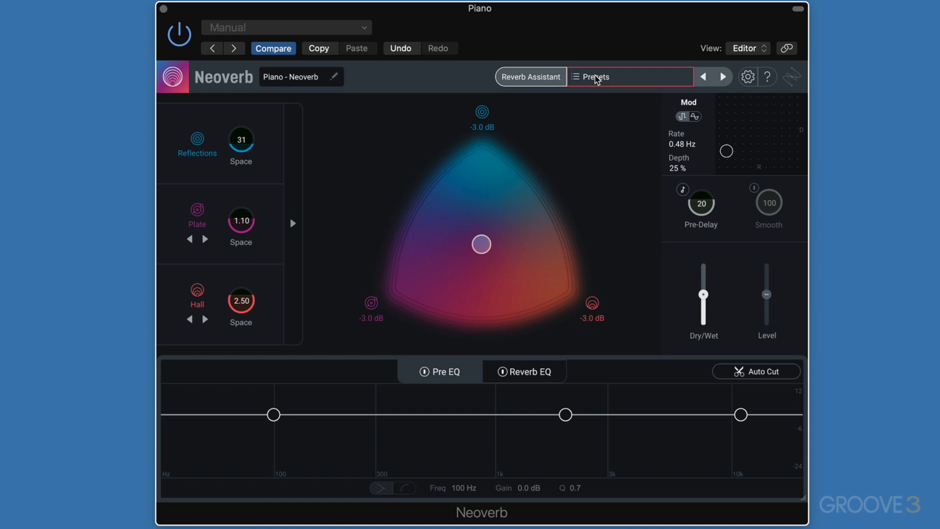
click(628, 77)
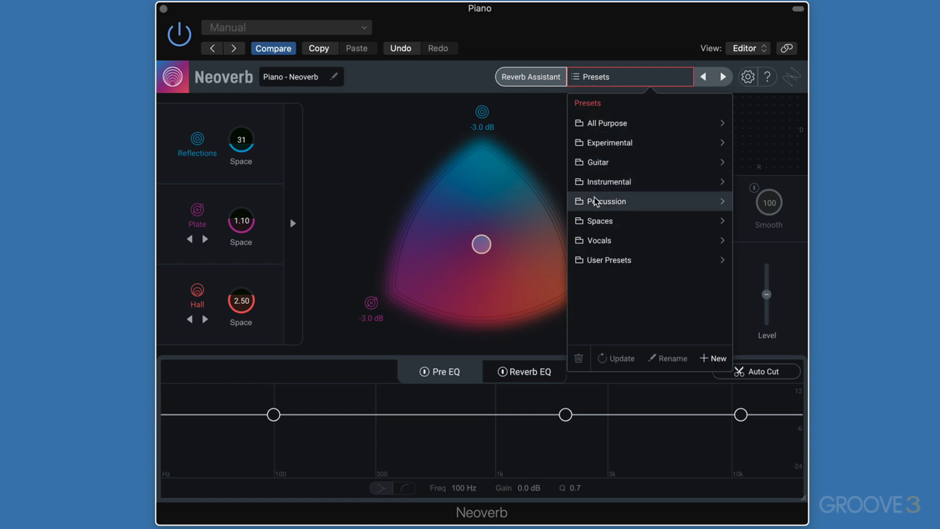
mouse_move(587, 62)
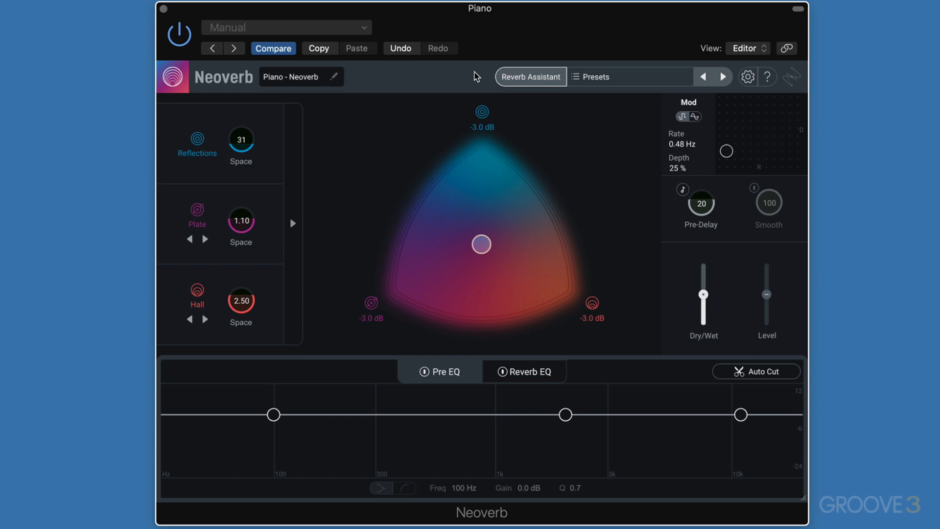
Swap the plate layer for M. Chamber and set the blend near centre, favouring Reflections.
drag(481, 244, 484, 174)
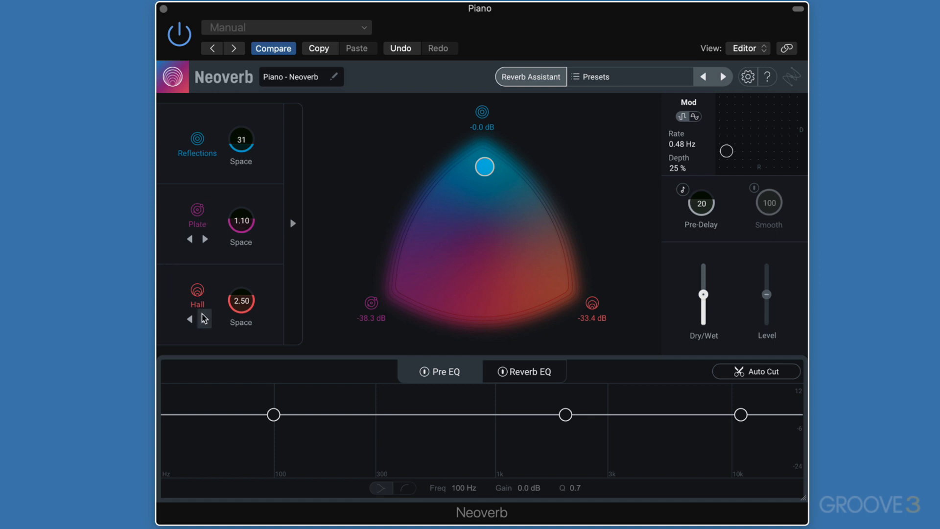
click(190, 318)
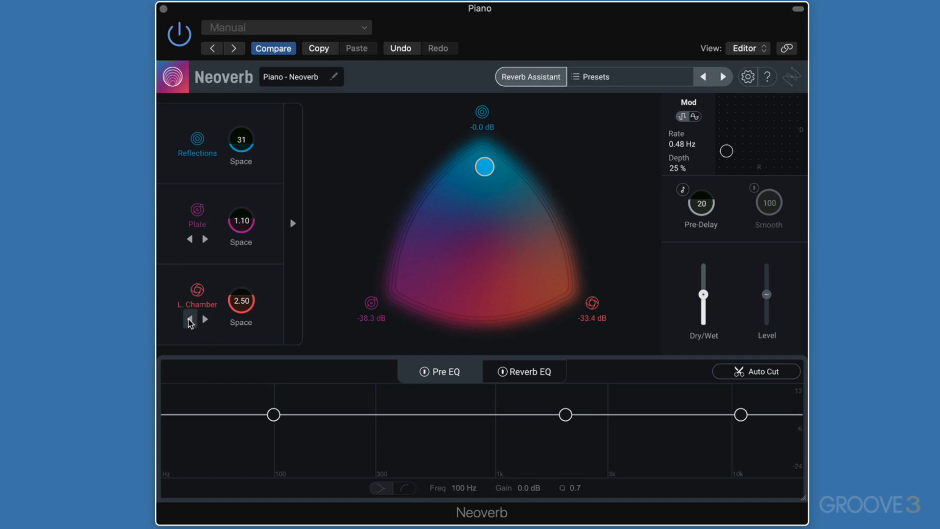
click(190, 319)
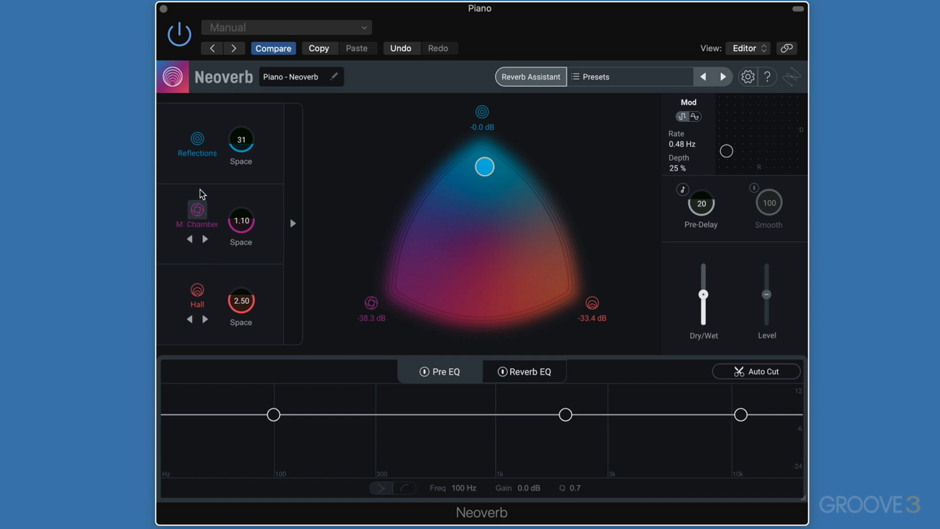
drag(484, 166, 484, 146)
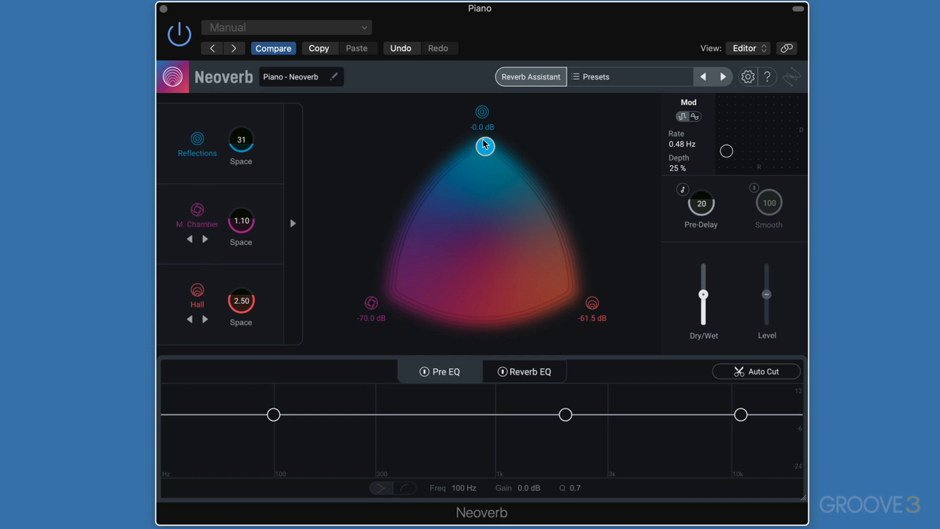
drag(484, 146, 480, 289)
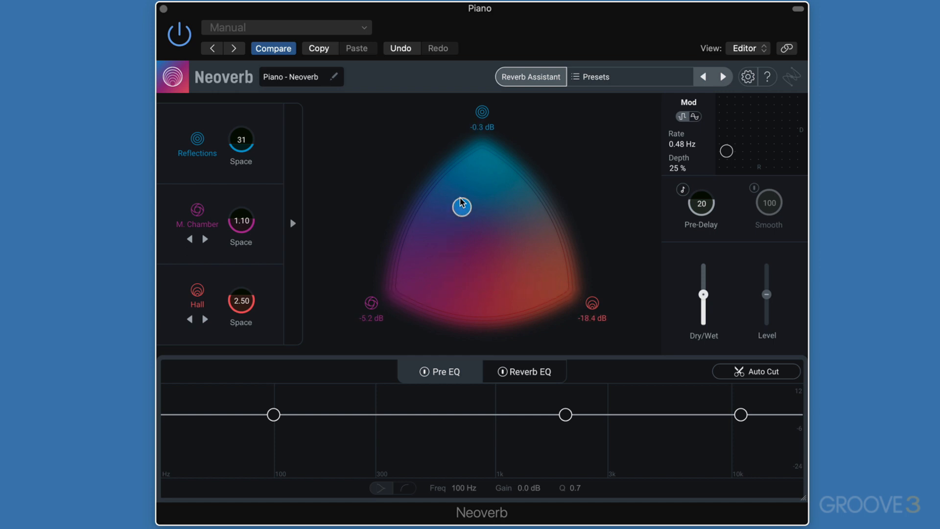
drag(461, 206, 479, 213)
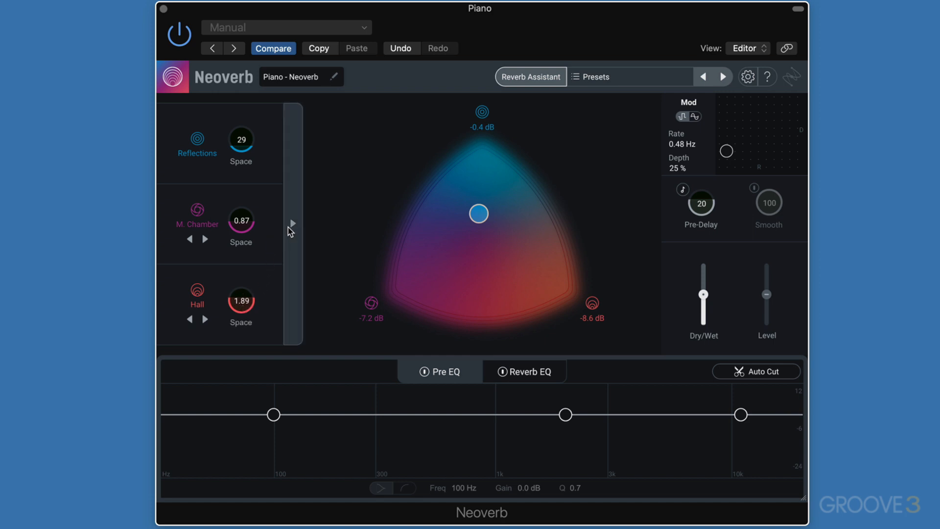
Expand the Advanced panel with early, tail and tone settings for reflections, chamber and hall.
click(293, 224)
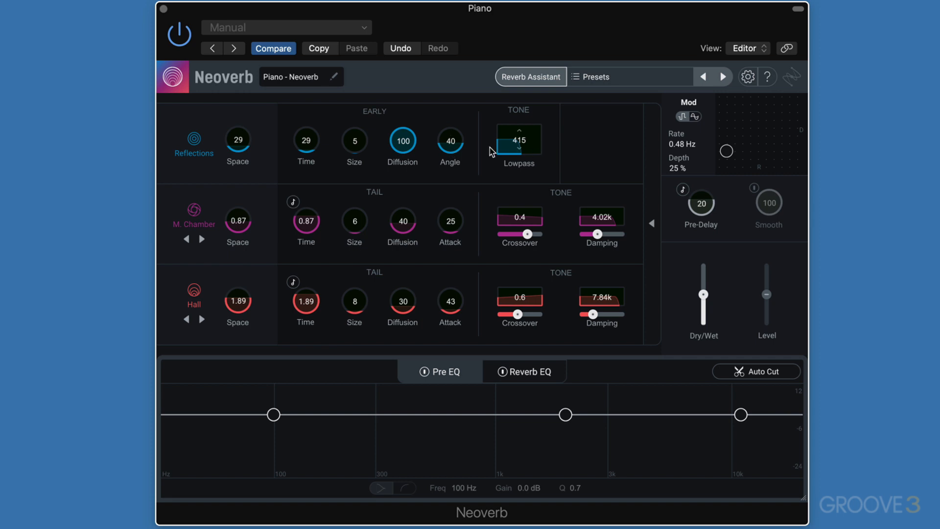
mouse_move(234, 341)
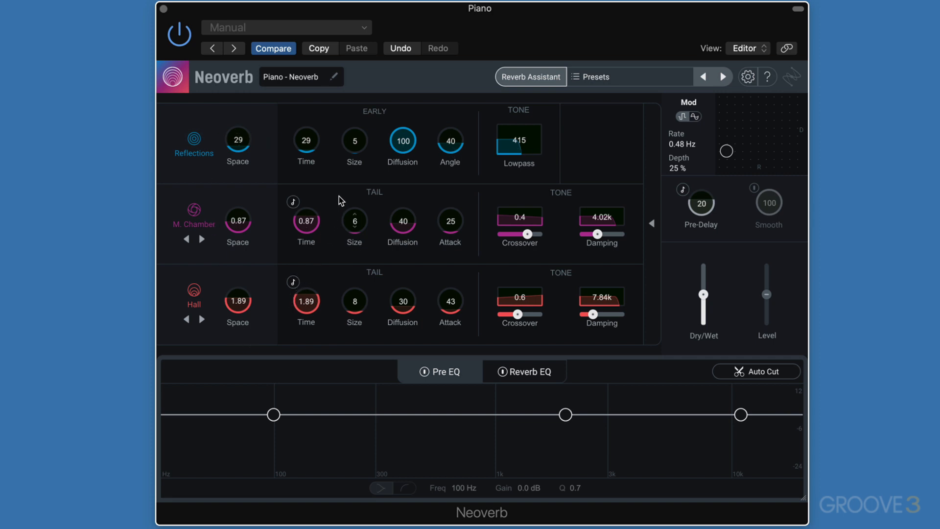
mouse_move(337, 195)
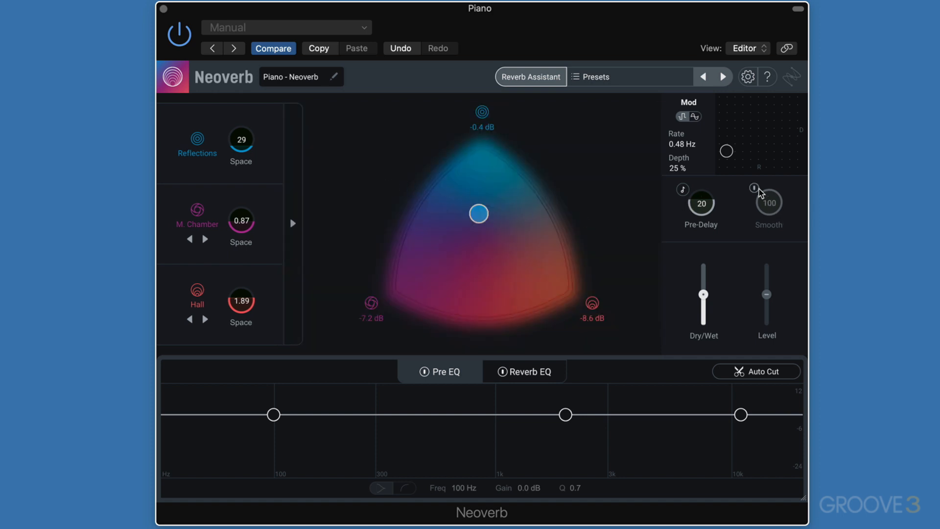
mouse_move(755, 188)
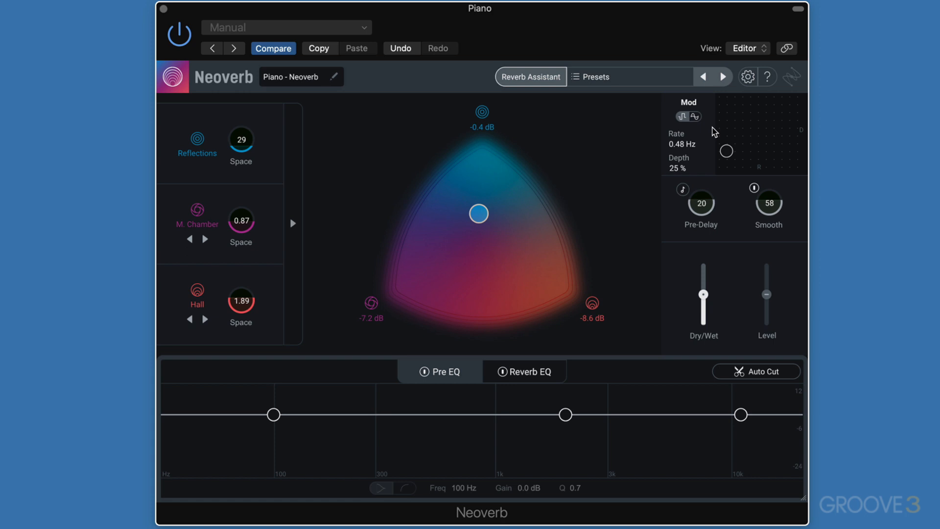
Try positions on the Mod XY pad, leaving chorus at 0.79 Hz rate and 29% depth.
drag(726, 152, 726, 168)
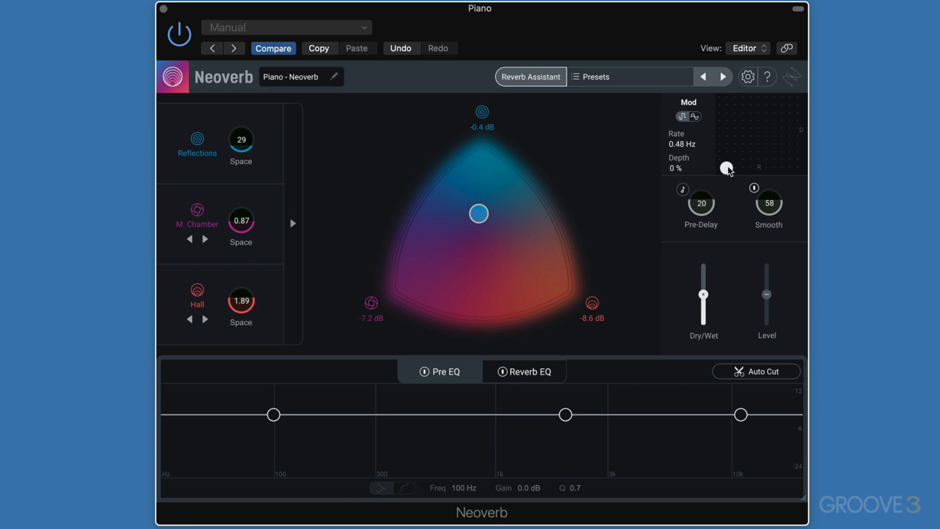
drag(727, 168, 761, 141)
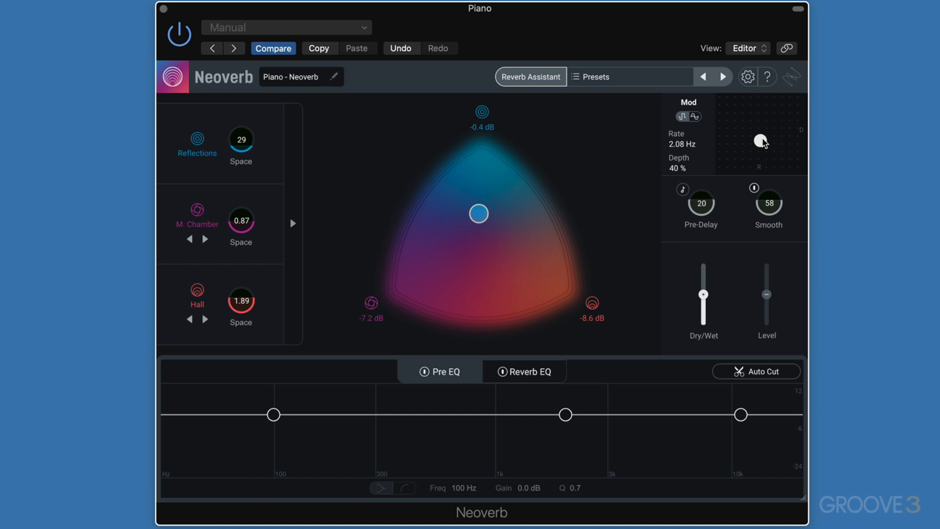
drag(762, 140, 776, 132)
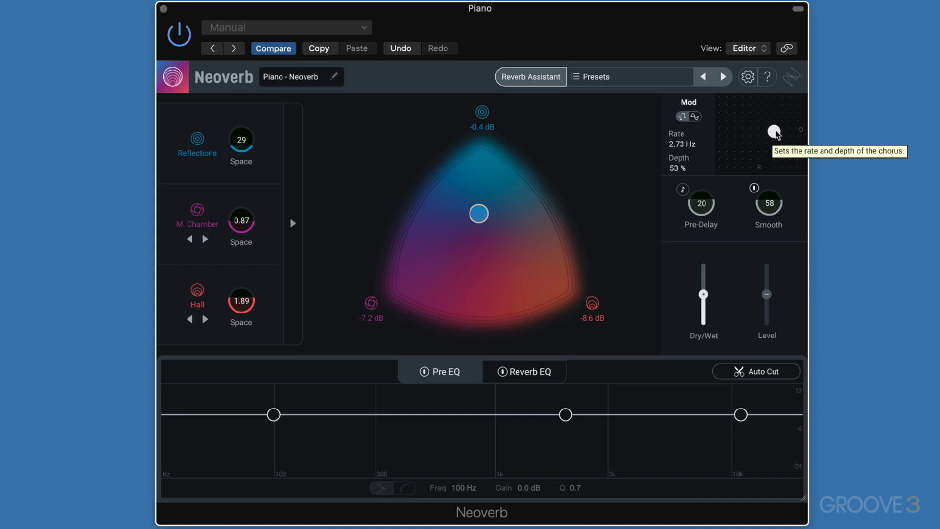
drag(775, 132, 777, 114)
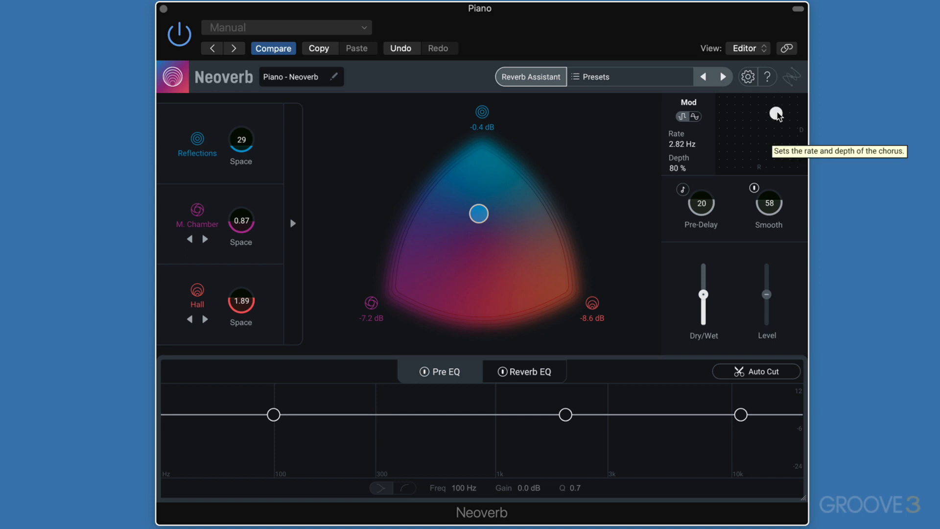
drag(778, 114, 750, 124)
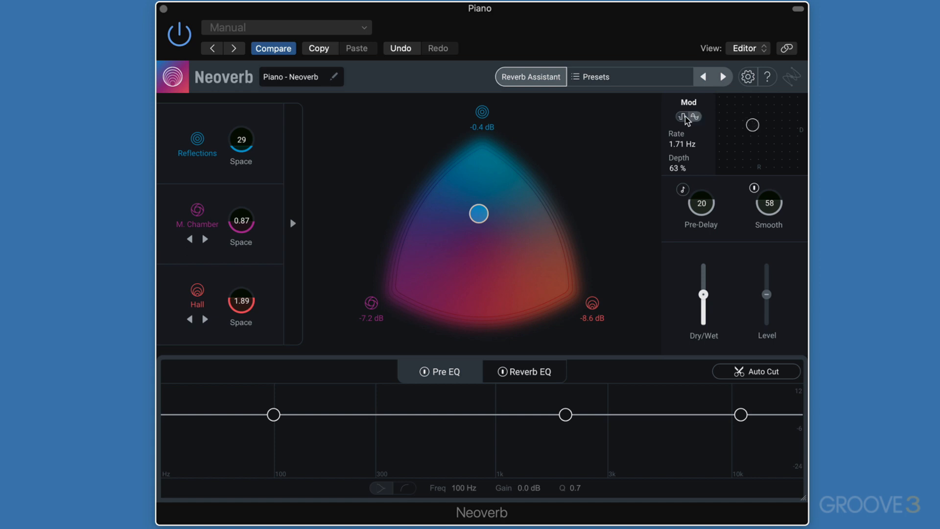
drag(753, 125, 772, 152)
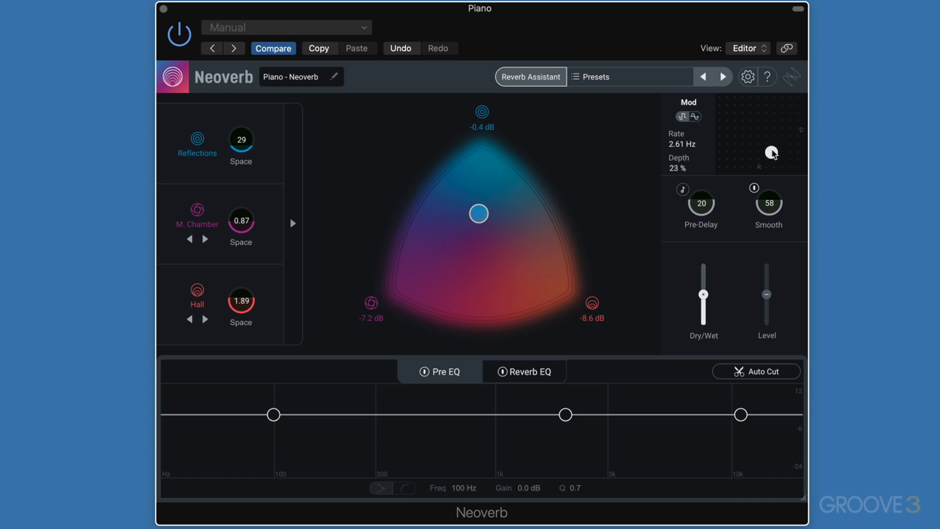
drag(773, 152, 733, 148)
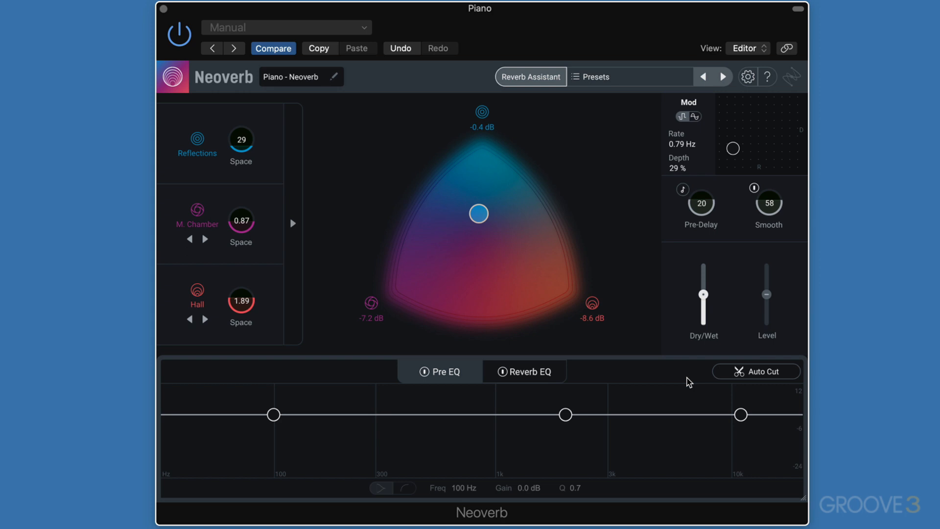
Start Auto Cut learning, then run Unmask analysis on the Reverb EQ page.
click(756, 371)
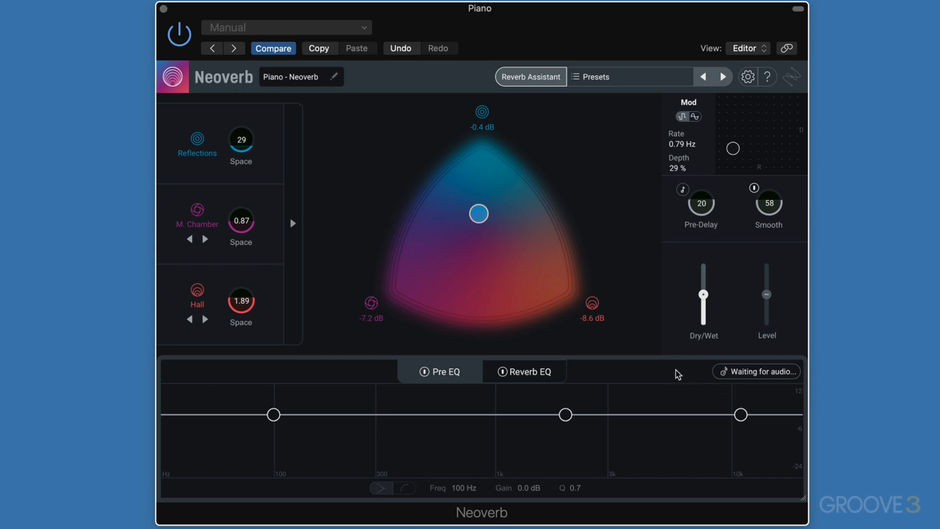
mouse_move(664, 374)
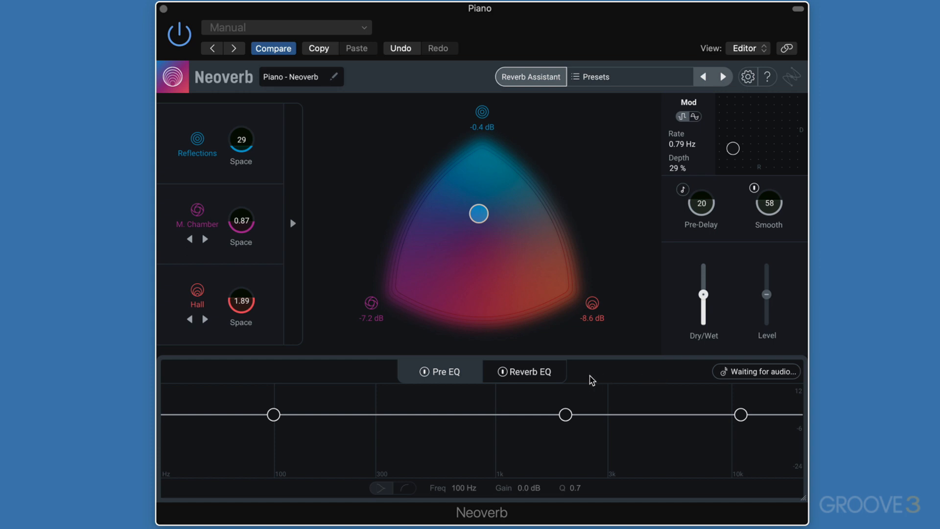
click(524, 371)
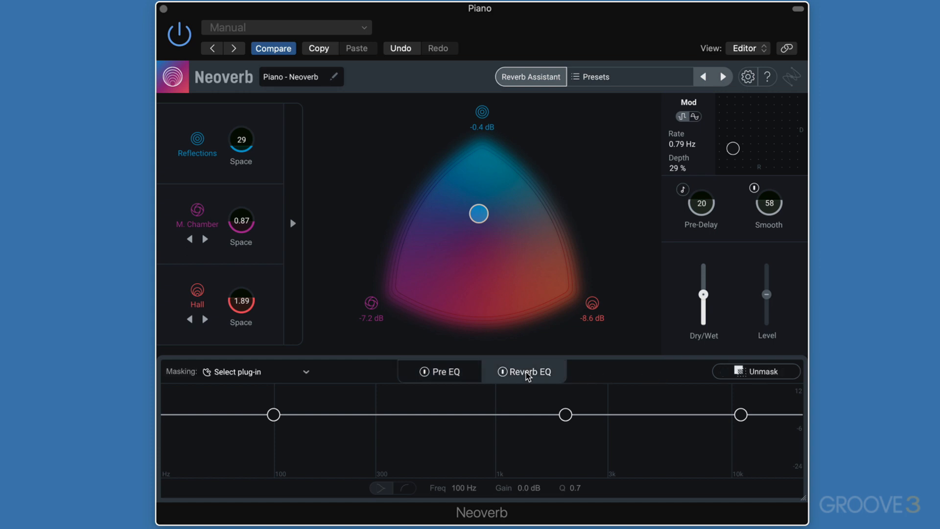
click(756, 371)
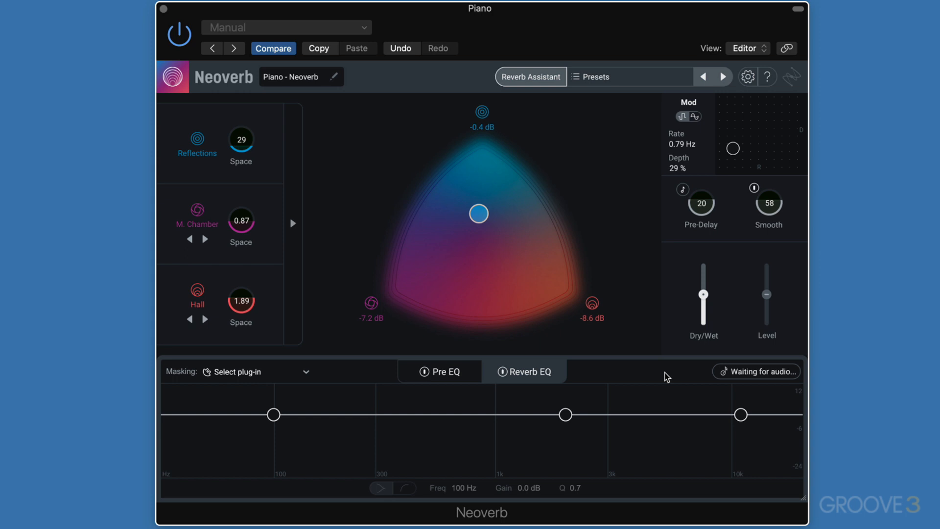
mouse_move(746, 377)
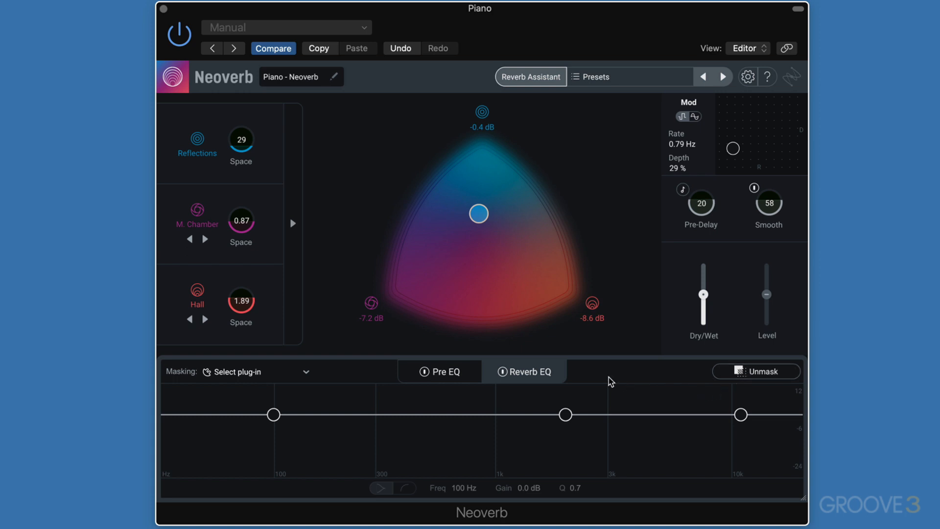
mouse_move(688, 374)
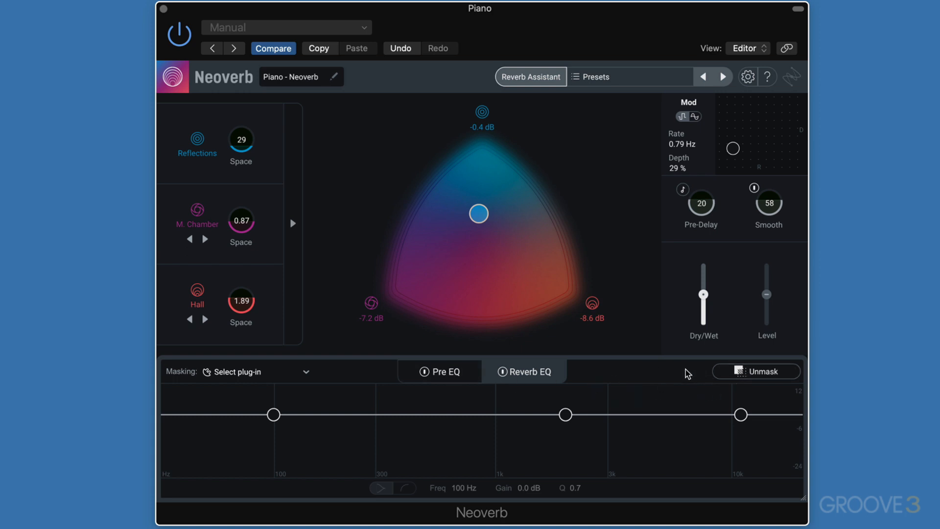
mouse_move(454, 469)
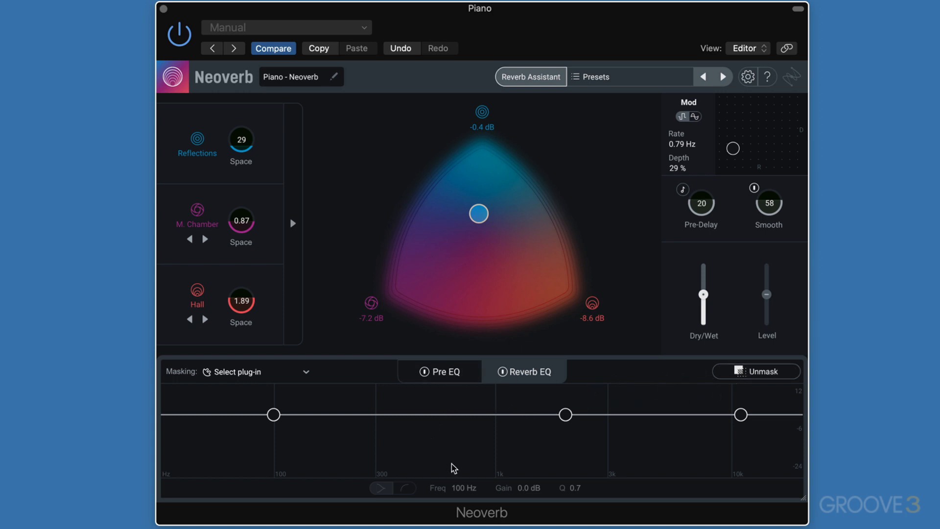
mouse_move(488, 378)
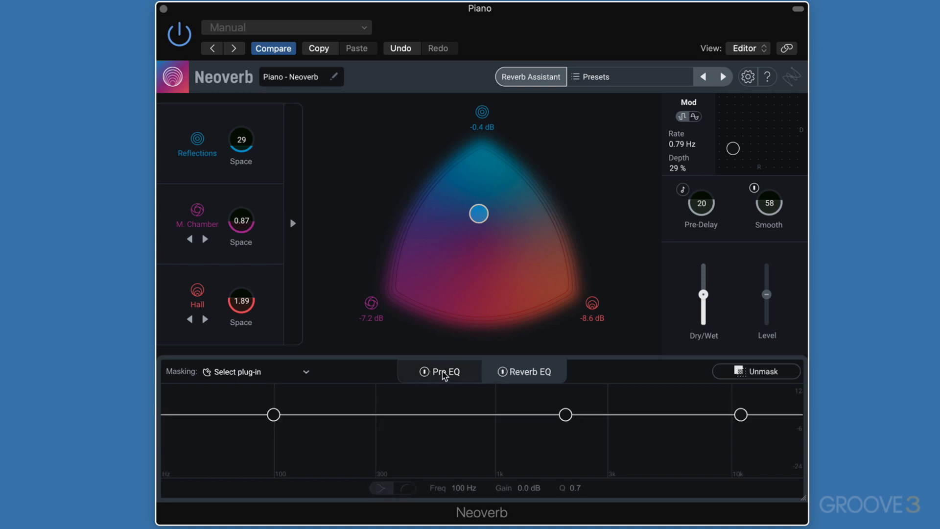
click(524, 371)
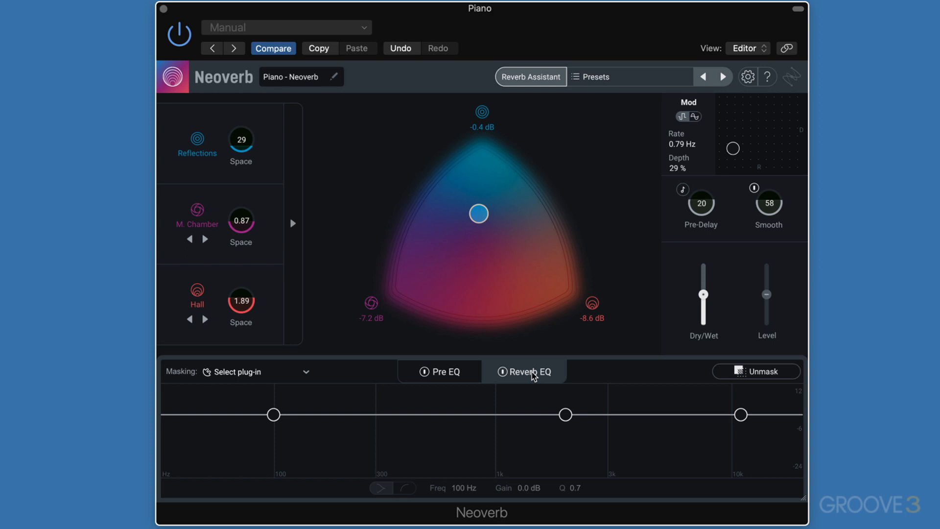
mouse_move(438, 375)
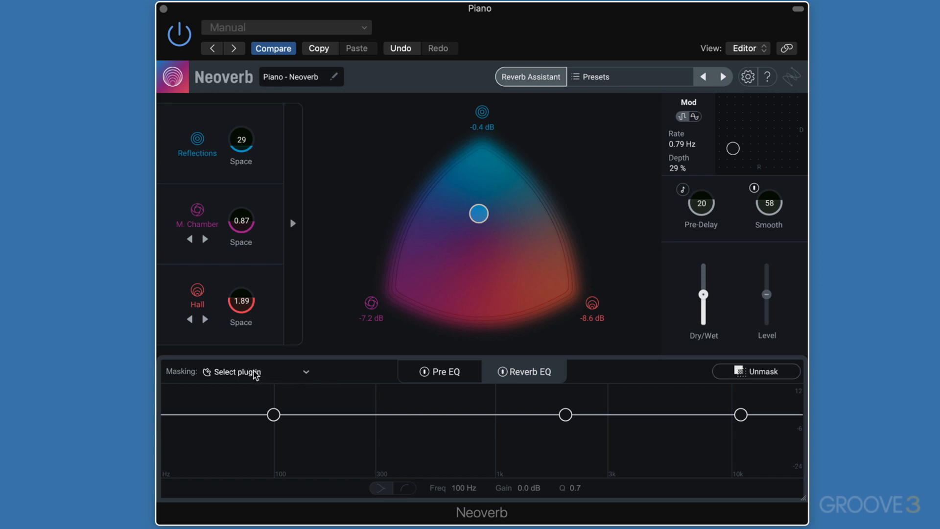
mouse_move(237, 372)
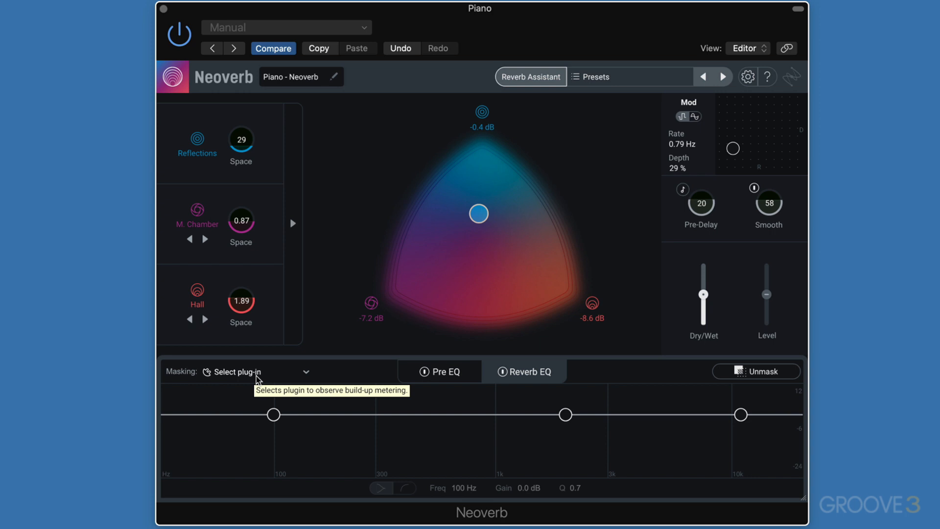
Set the Reverb EQ masking source to Guitar Bus - Nectar 3.
click(255, 371)
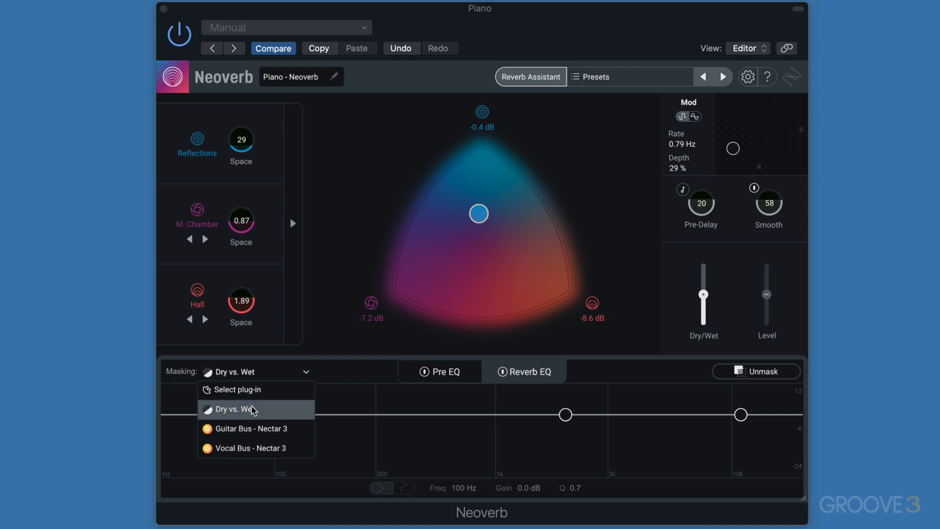
click(251, 428)
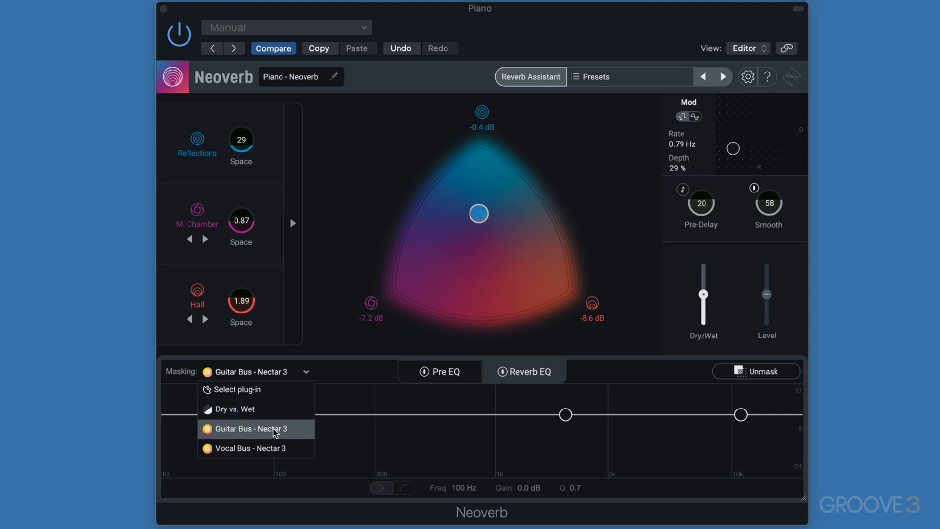
click(250, 428)
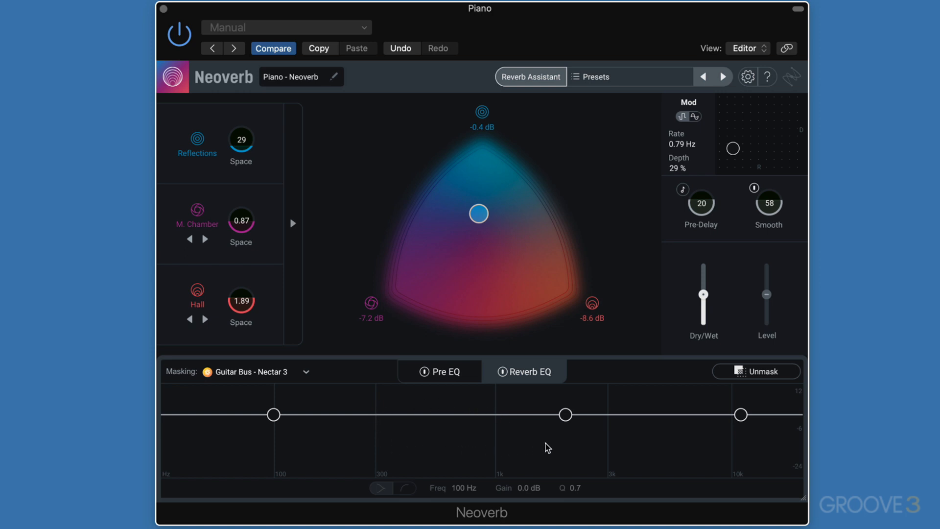
mouse_move(459, 431)
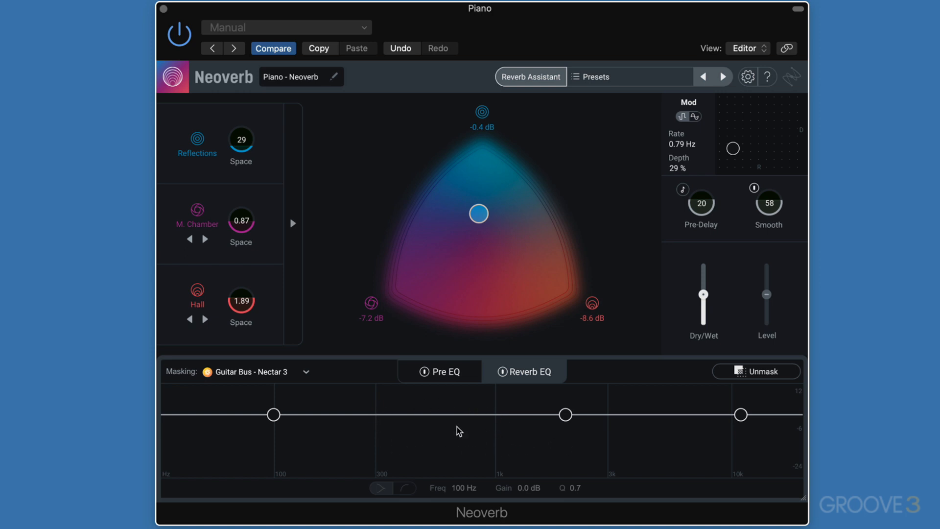